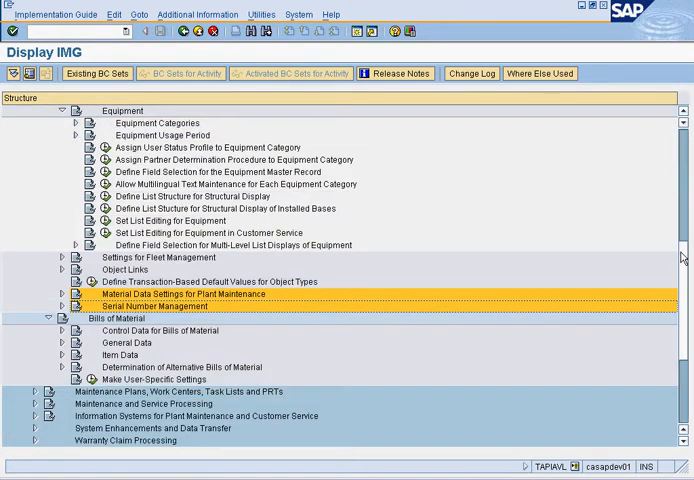
Scroll the IMG tree up and expand the Plant Maintenance Basic Settings branch.
{"action": "scroll", "scroll_direction": "up", "scroll_amount": 3}
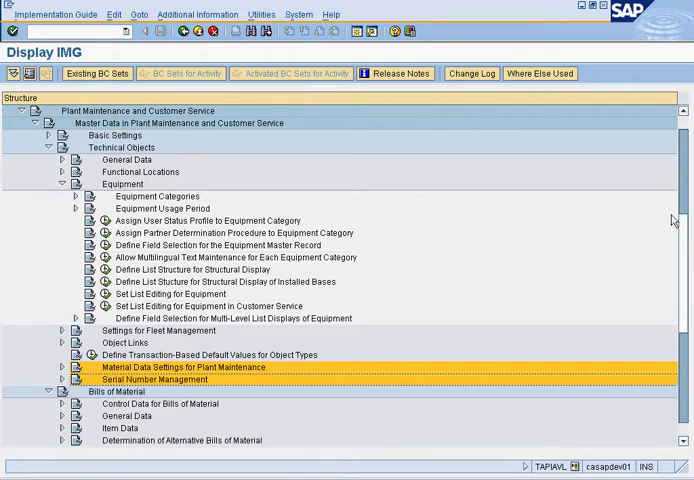
{"action": "scroll", "scroll_direction": "up", "scroll_amount": 3}
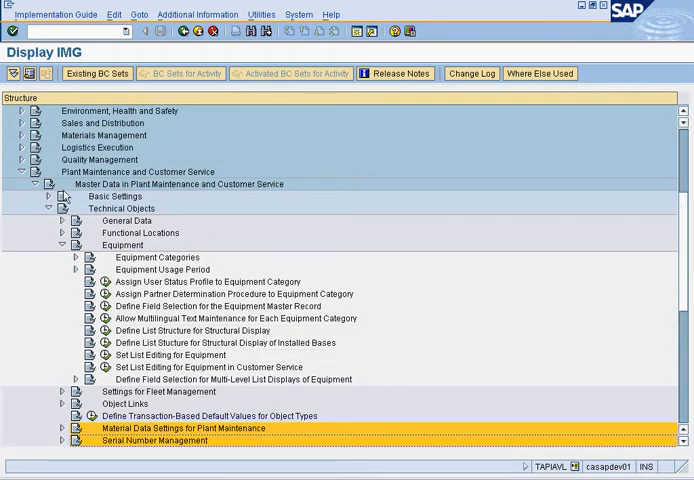
{"action": "left_click", "coordinate": [49, 196]}
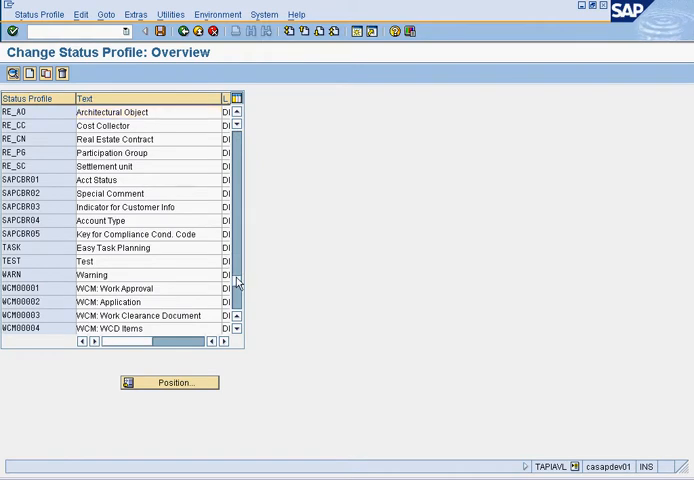
Review Z_EQ_001 statuses Created, Inactive, Obsolete and Scrapped, then go back.
{"action": "scroll", "scroll_direction": "down", "scroll_amount": 3}
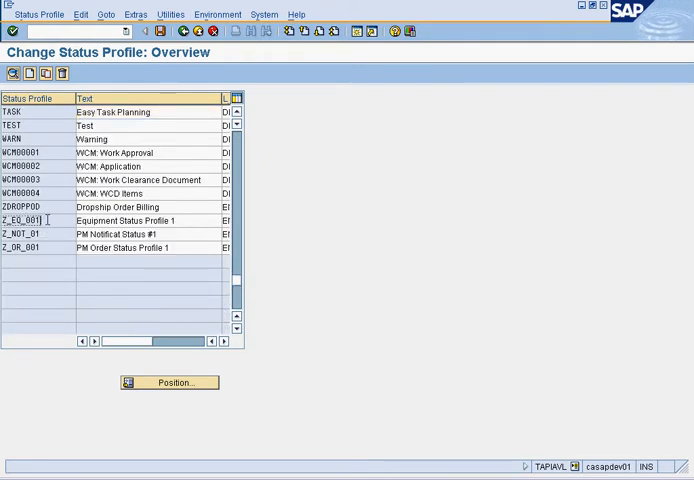
{"action": "double_click", "coordinate": [33, 220]}
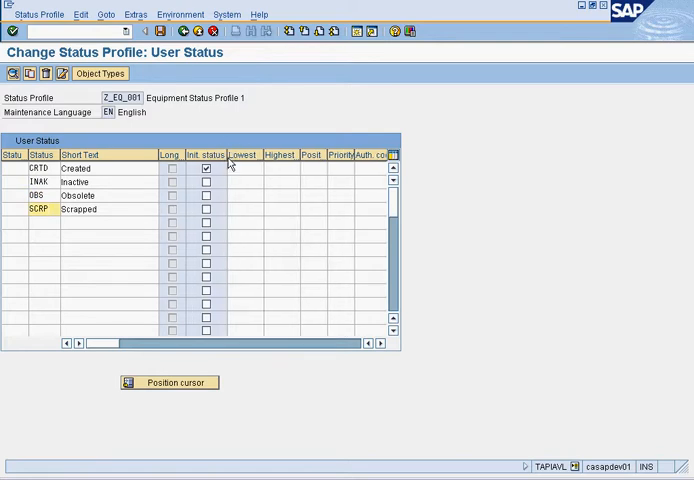
{"action": "left_click", "coordinate": [143, 31]}
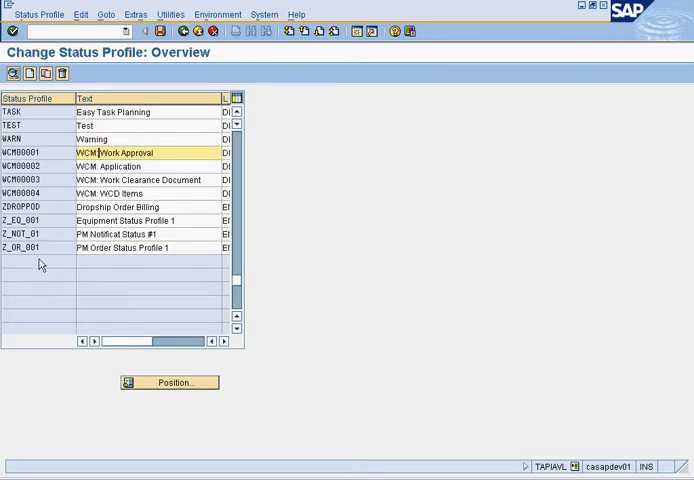
{"action": "mouse_move", "coordinate": [58, 196]}
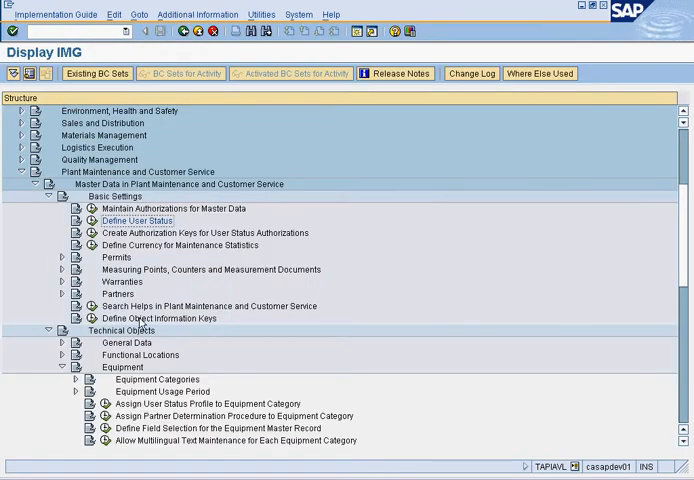
Collapse Basic Settings and open Define Field Selection for the Equipment Master Record.
{"action": "left_click", "coordinate": [48, 196]}
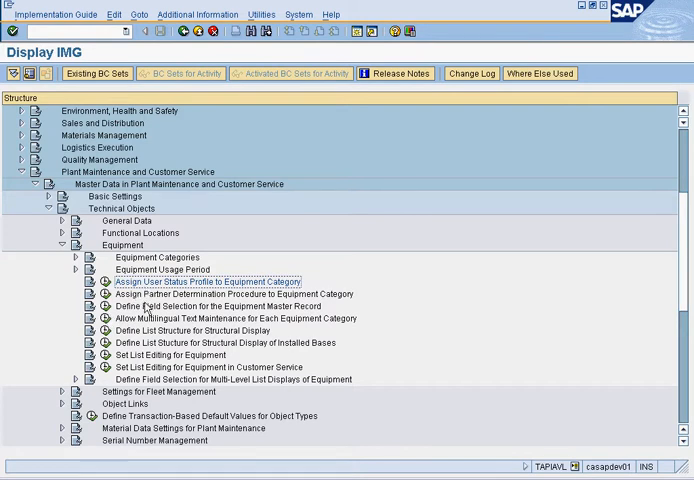
{"action": "left_click", "coordinate": [227, 294]}
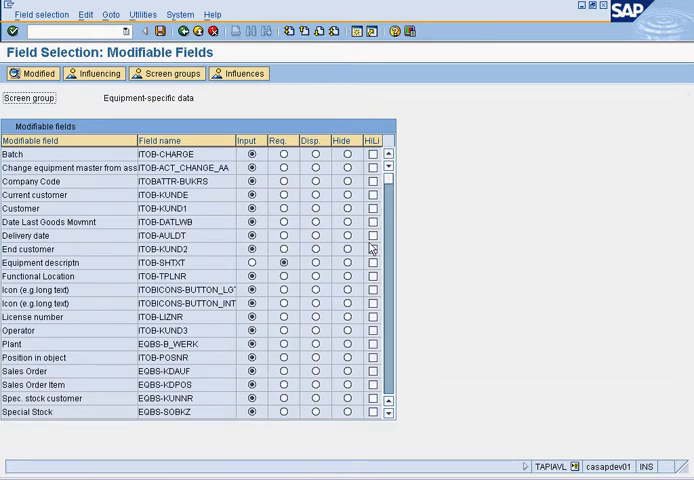
{"action": "scroll", "scroll_direction": "down", "scroll_amount": 3}
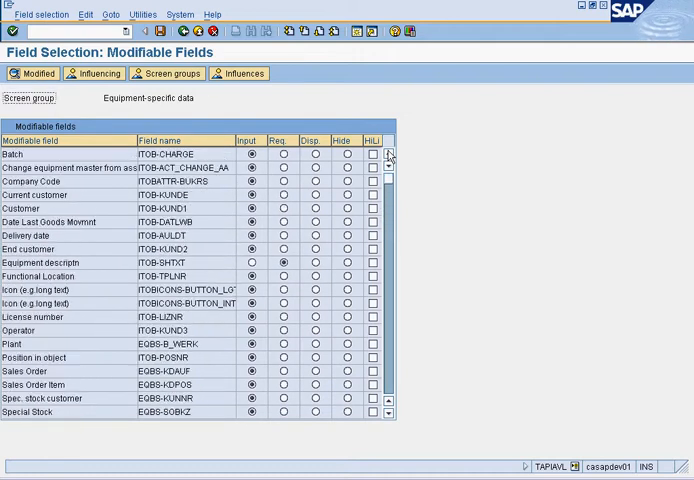
{"action": "mouse_move", "coordinate": [390, 278]}
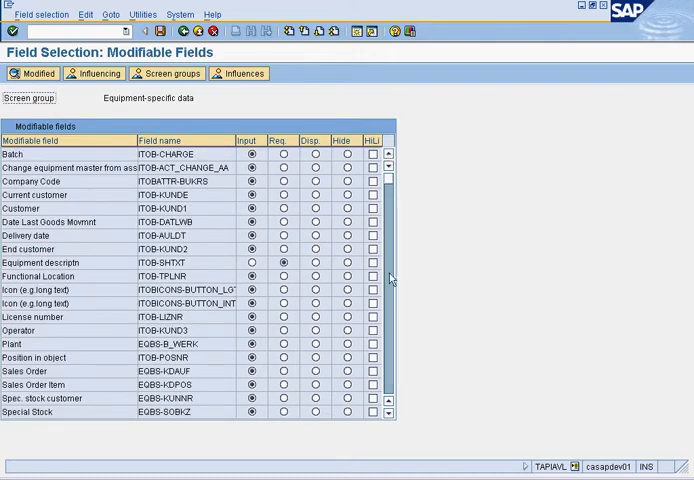
{"action": "scroll", "scroll_direction": "down", "scroll_amount": 3}
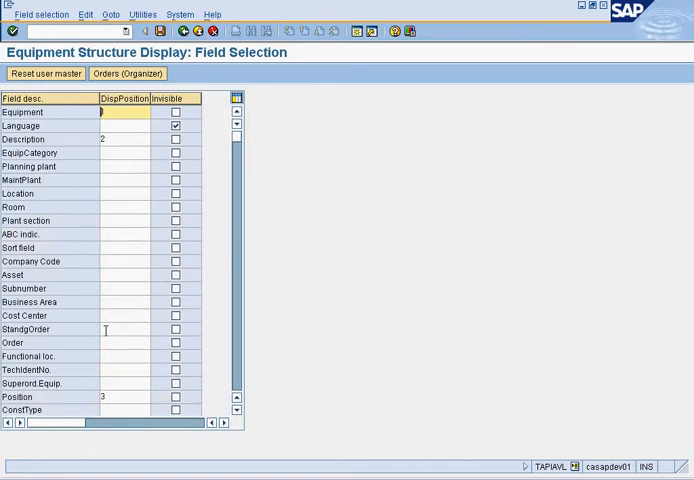
{"action": "left_click", "coordinate": [120, 112]}
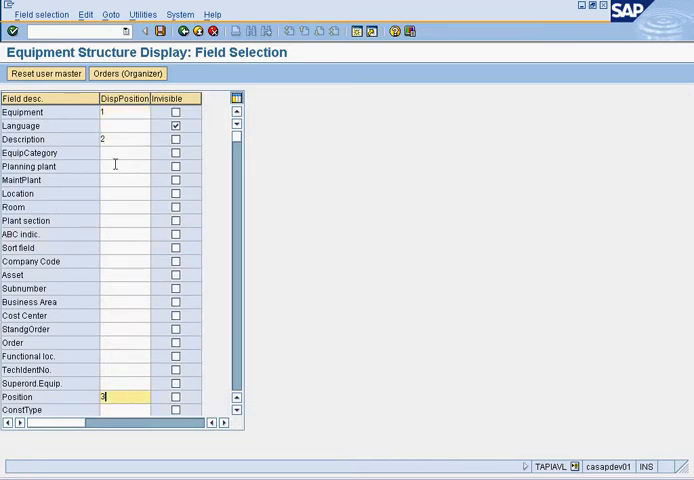
{"action": "left_click", "coordinate": [124, 112]}
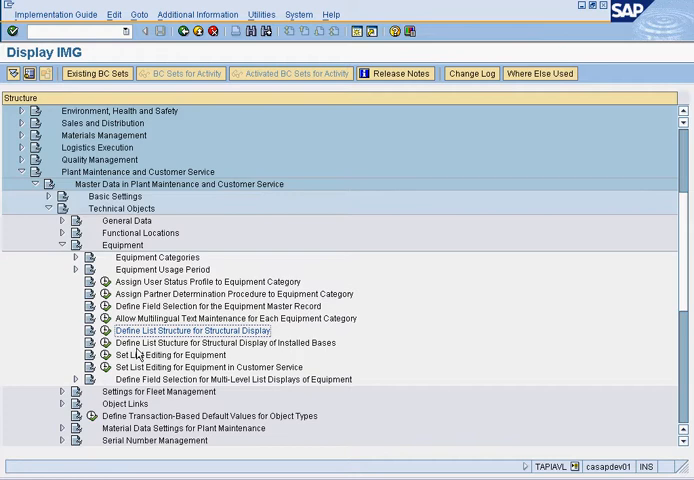
Collapse the Equipment and Object Links branches so Bills of Material settings appear.
{"action": "left_click", "coordinate": [168, 355]}
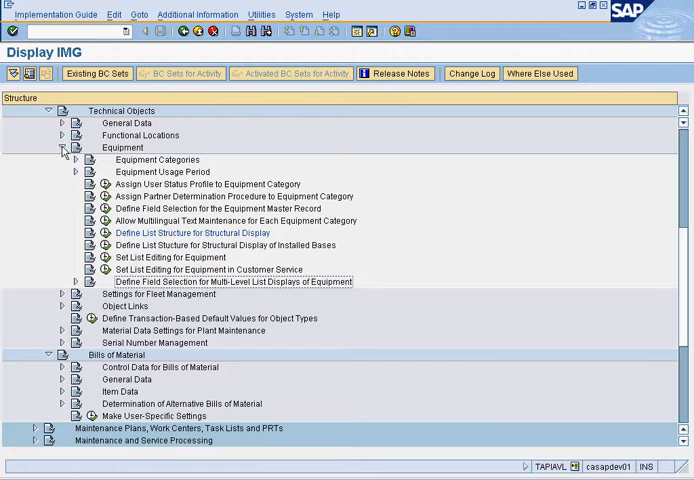
{"action": "left_click", "coordinate": [62, 147]}
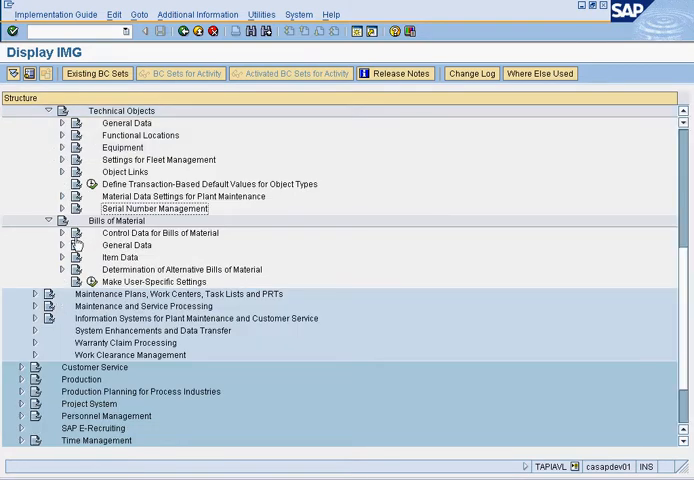
{"action": "mouse_move", "coordinate": [54, 232]}
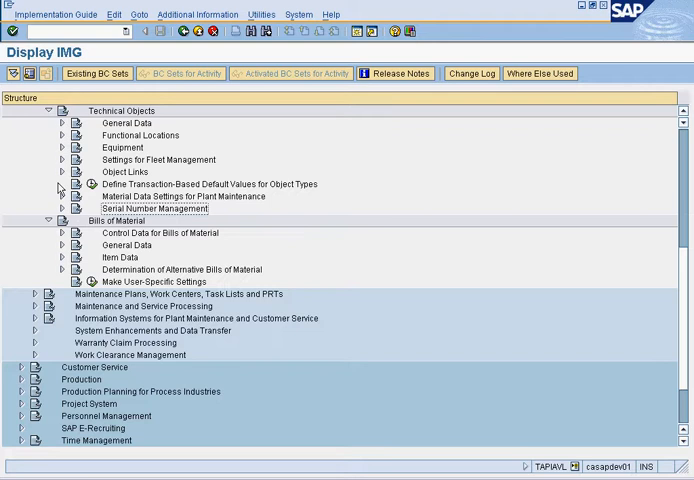
{"action": "left_click", "coordinate": [62, 172]}
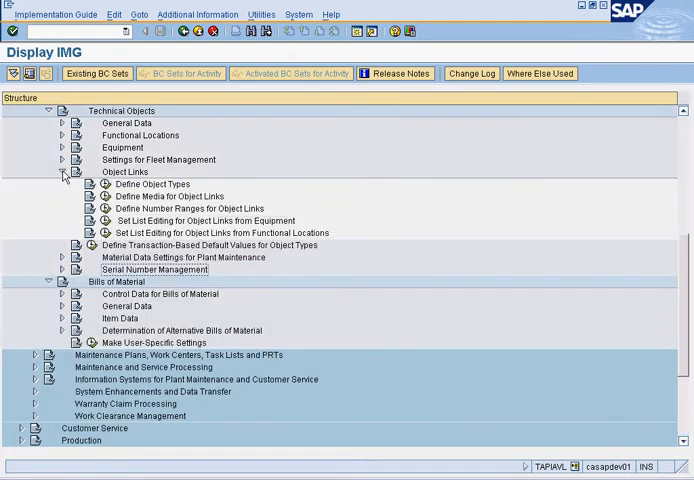
{"action": "left_click", "coordinate": [63, 172]}
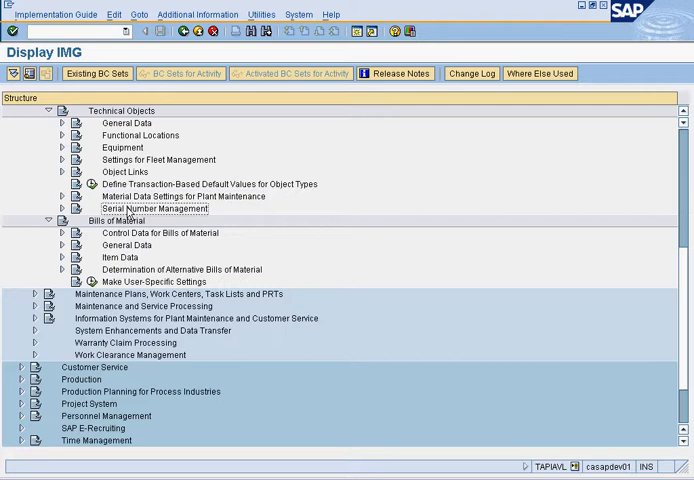
{"action": "mouse_move", "coordinate": [144, 184]}
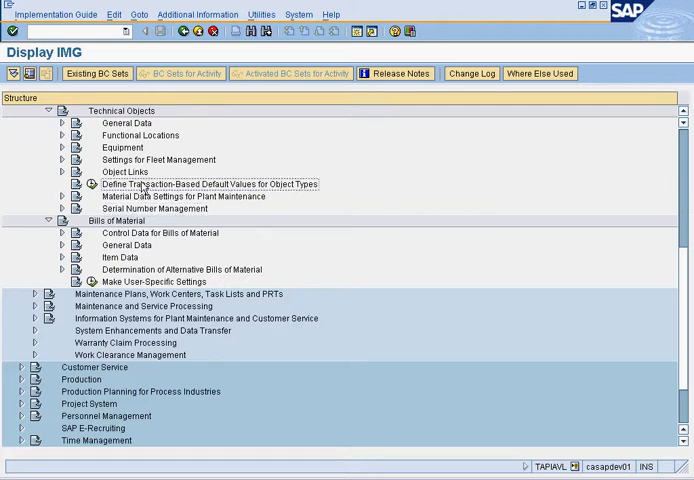
{"action": "mouse_move", "coordinate": [114, 213]}
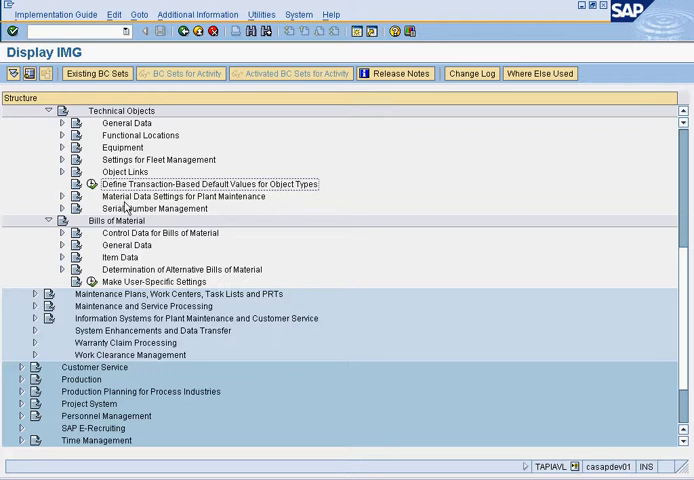
{"action": "left_click", "coordinate": [185, 196]}
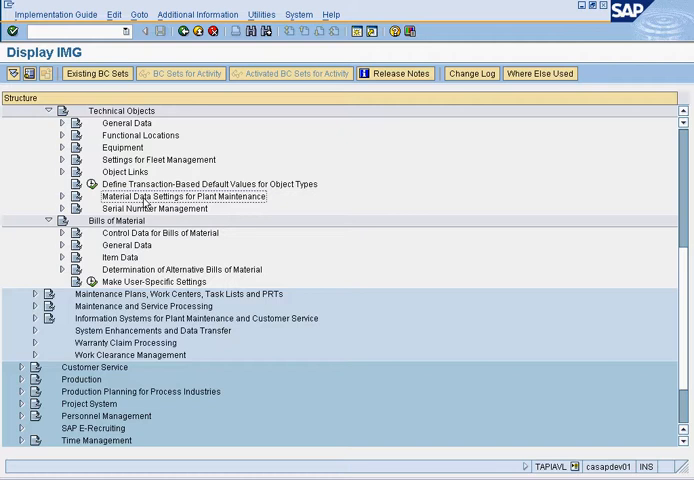
{"action": "mouse_move", "coordinate": [155, 229]}
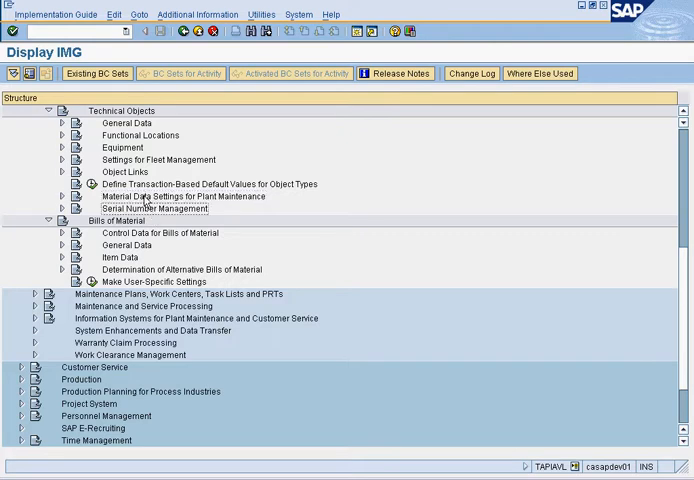
{"action": "left_click", "coordinate": [184, 196]}
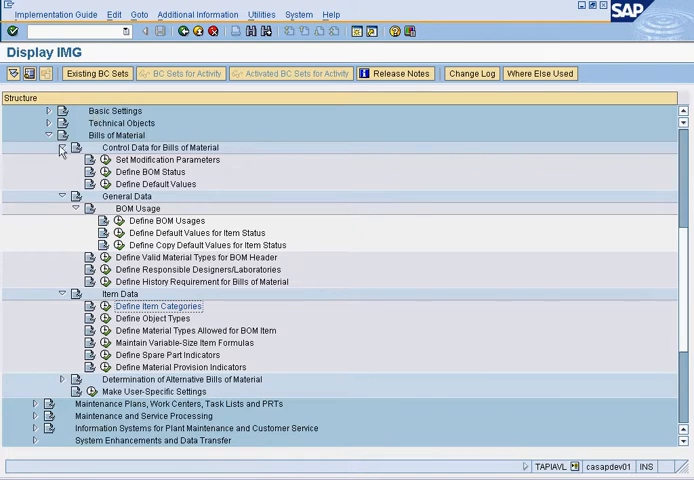
Expand Control Data for Bills of Material and review the three BOM statuses.
{"action": "left_click", "coordinate": [62, 147]}
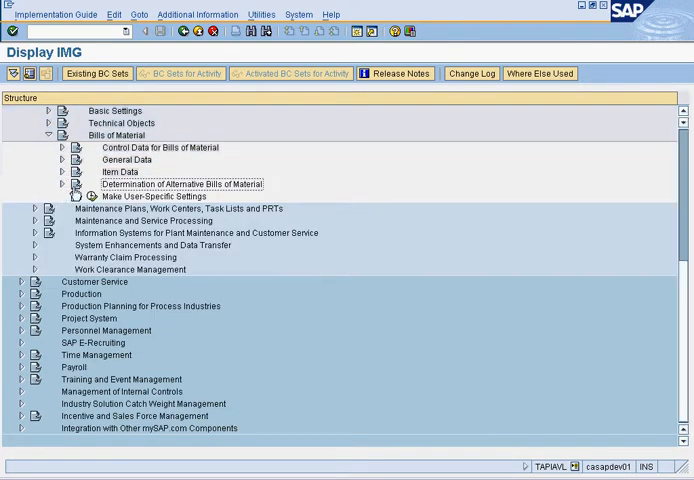
{"action": "left_click", "coordinate": [62, 147]}
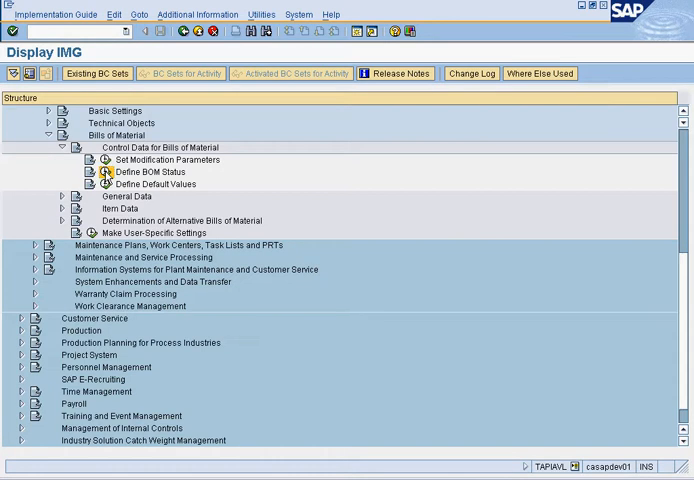
{"action": "double_click", "coordinate": [138, 171]}
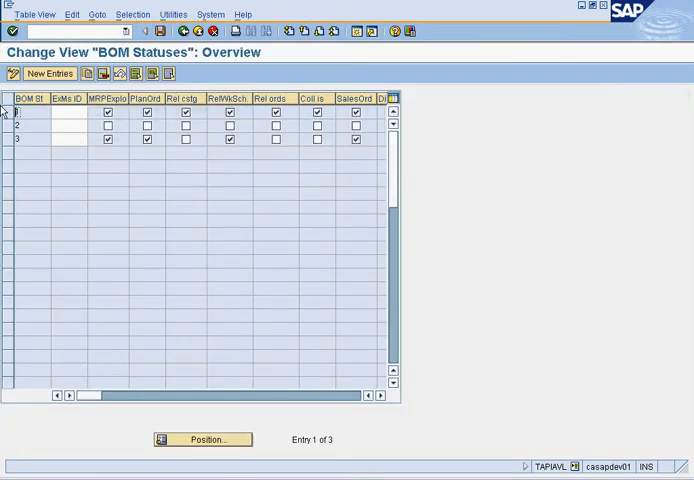
{"action": "left_click", "coordinate": [8, 112]}
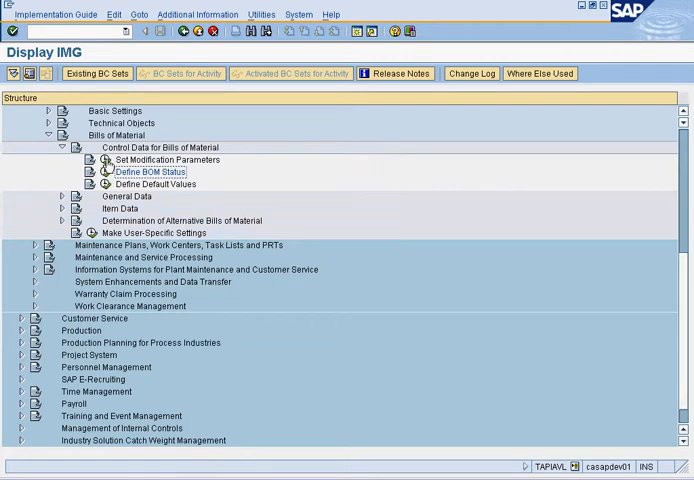
{"action": "double_click", "coordinate": [162, 159]}
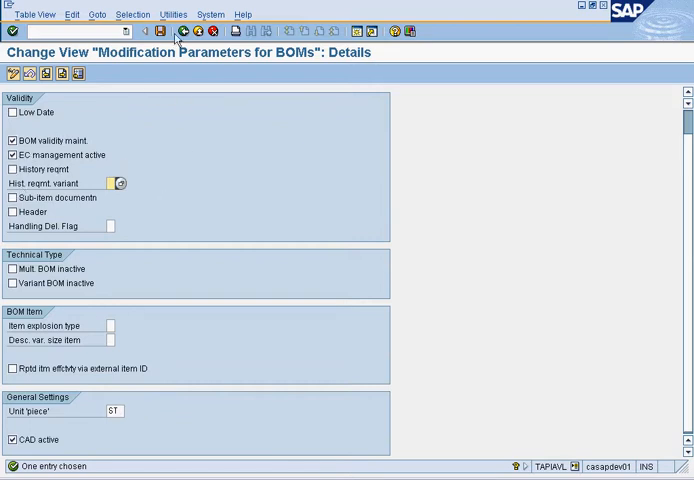
{"action": "left_click", "coordinate": [183, 31]}
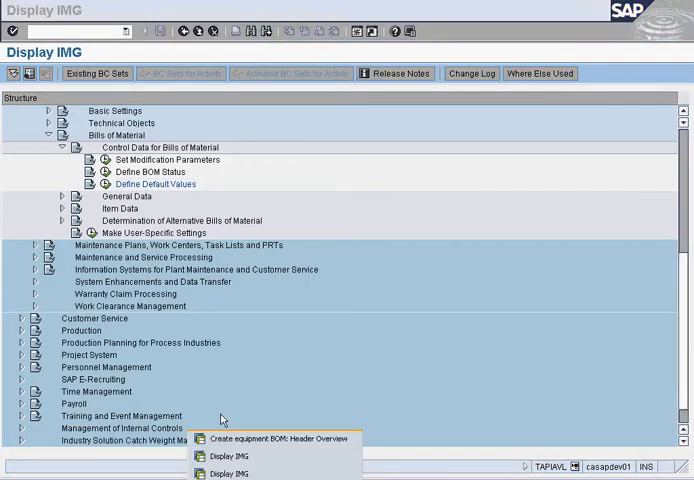
Return to the Compressor HS5 BOM session, dismiss the prompt, and view header Further data.
{"action": "left_click", "coordinate": [278, 438]}
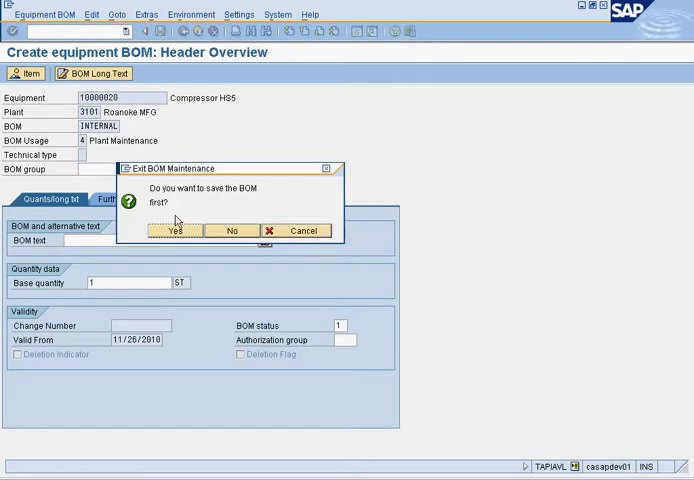
{"action": "left_click", "coordinate": [231, 230]}
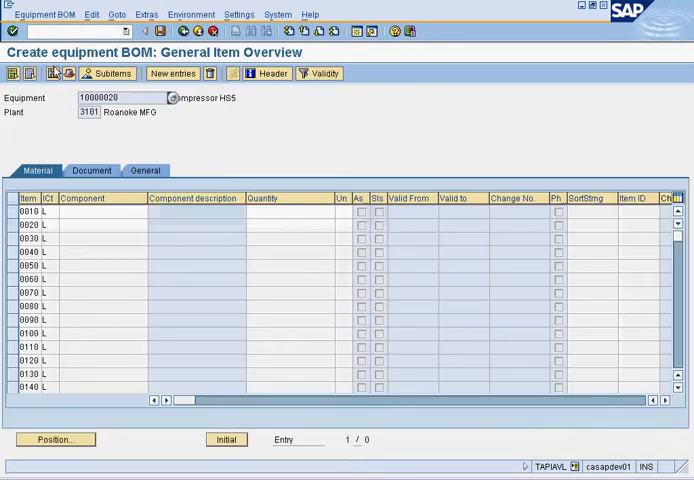
{"action": "left_click", "coordinate": [264, 73]}
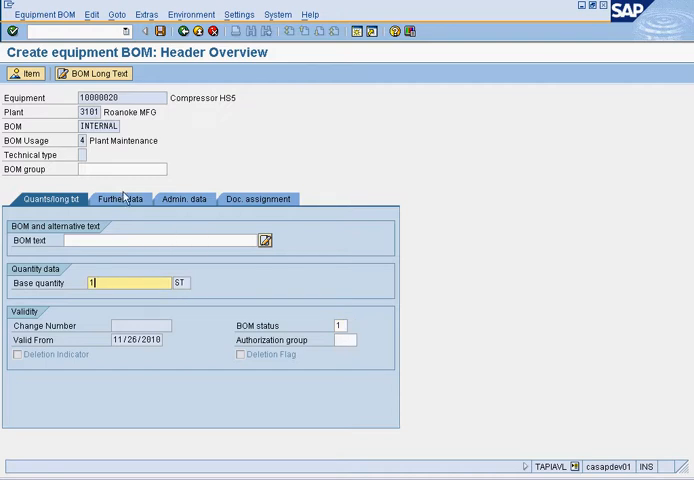
{"action": "left_click", "coordinate": [120, 168]}
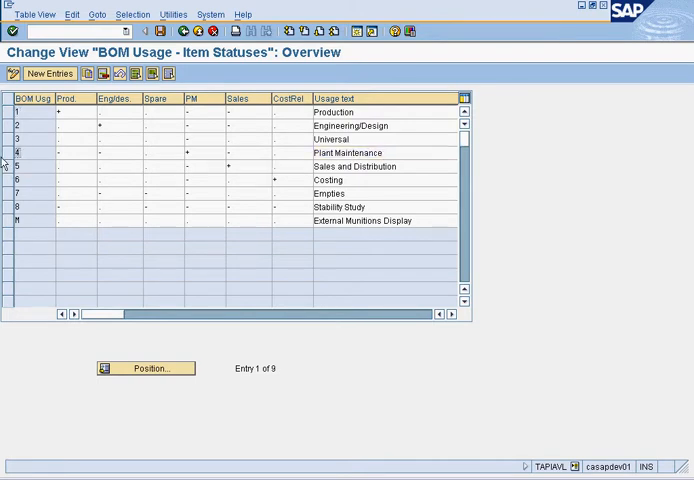
Review the BOM Usage item statuses and open Define History Requirement for Bills of Material.
{"action": "left_click", "coordinate": [360, 152]}
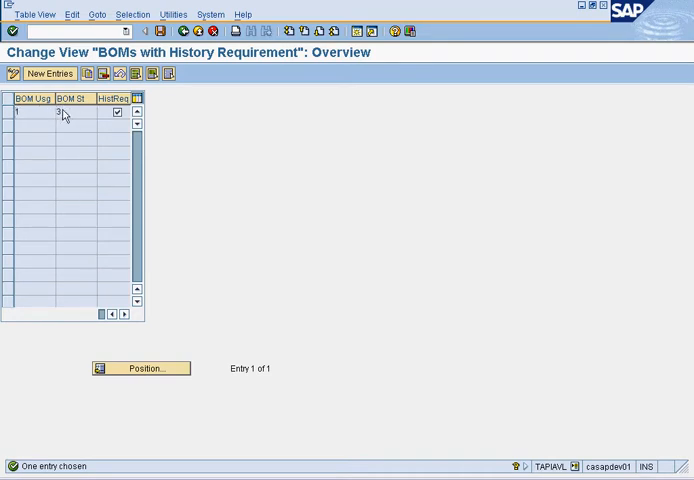
Show the F4 list of possible BOM usage values, then close it.
{"action": "left_click", "coordinate": [40, 112]}
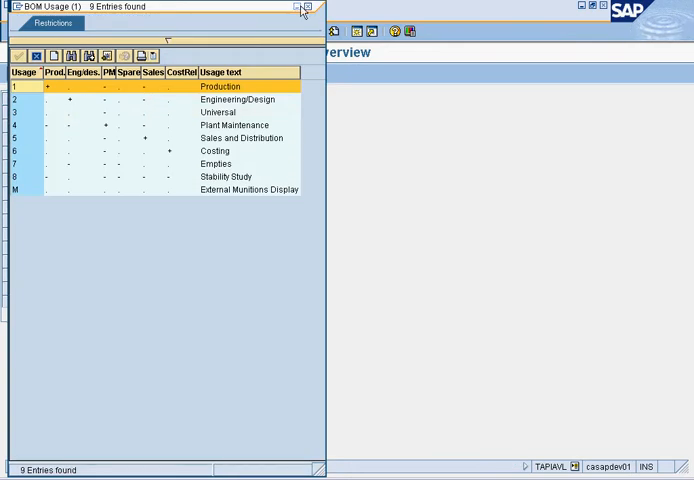
{"action": "left_click", "coordinate": [302, 8]}
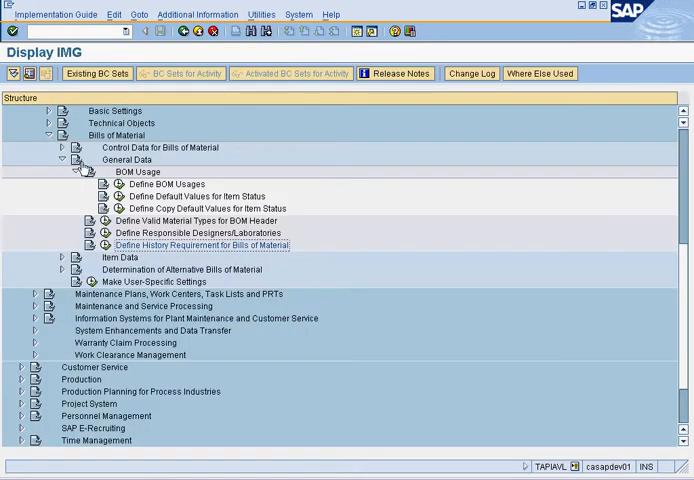
Collapse the BOM Usage and General Data branches and expand Item Data.
{"action": "left_click", "coordinate": [79, 172]}
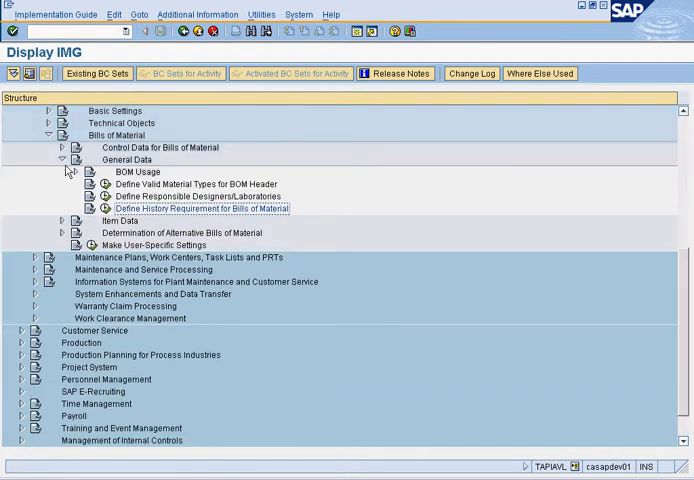
{"action": "left_click", "coordinate": [62, 159]}
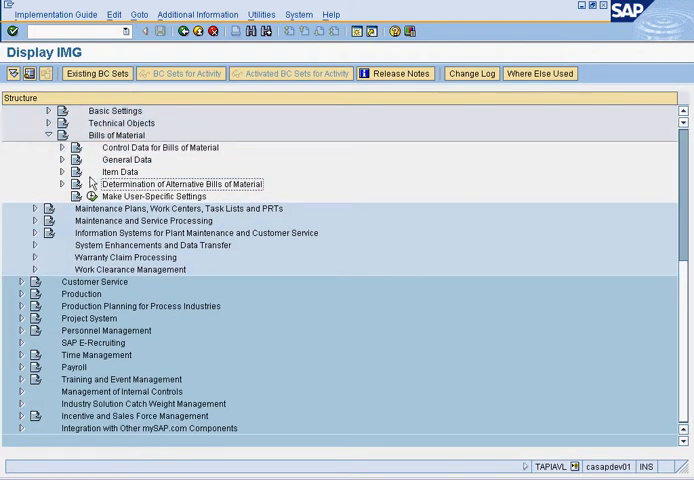
{"action": "left_click", "coordinate": [60, 171]}
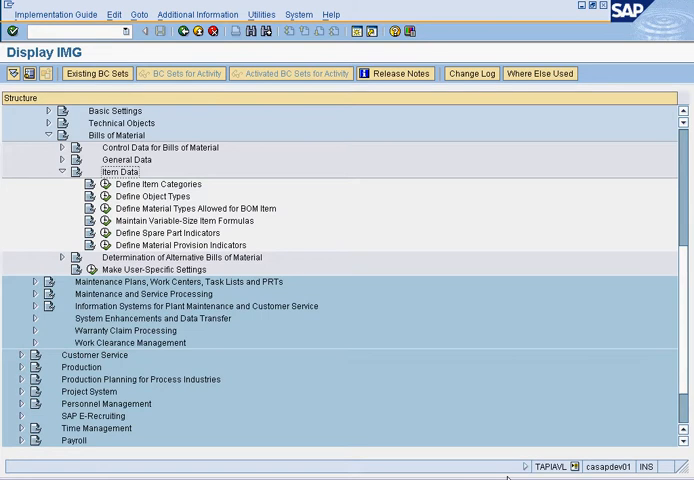
Visit the equipment BOM session, decline saving, and return to Display IMG.
{"action": "left_click", "coordinate": [155, 184]}
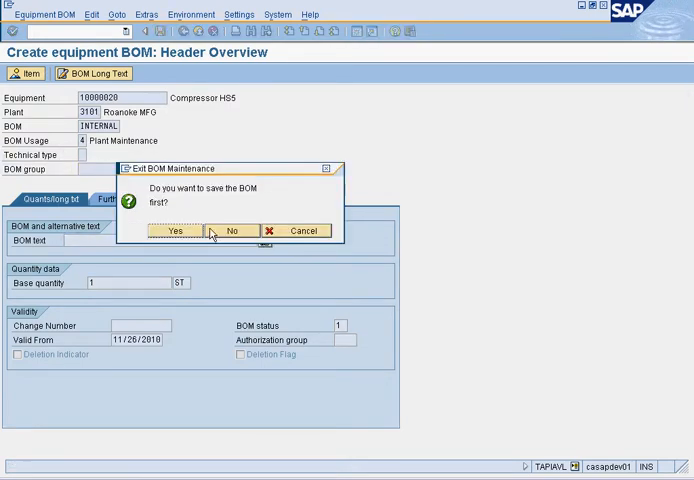
{"action": "left_click", "coordinate": [232, 230]}
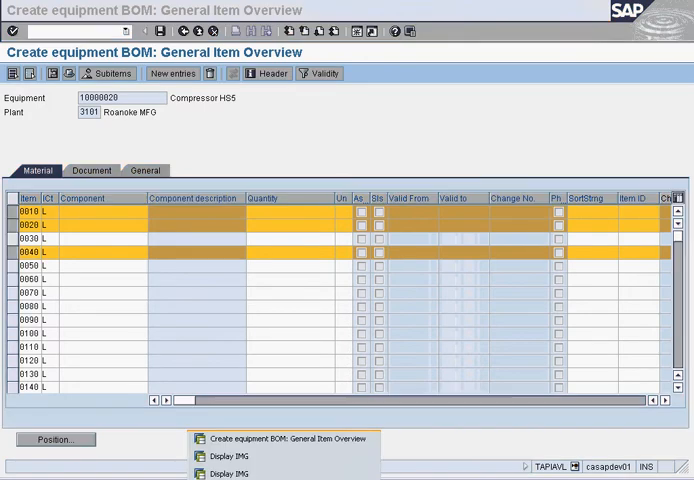
{"action": "left_click", "coordinate": [232, 455]}
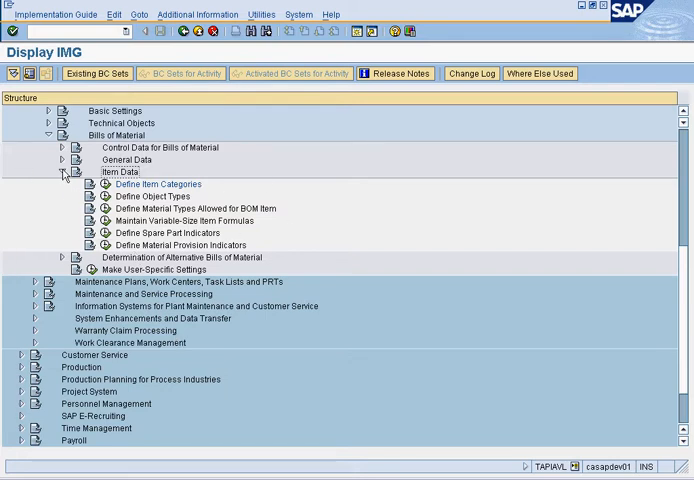
Collapse Item Data, inspect Determination of Alternative Bills of Material, then exit to SAP Easy Access.
{"action": "left_click", "coordinate": [62, 171]}
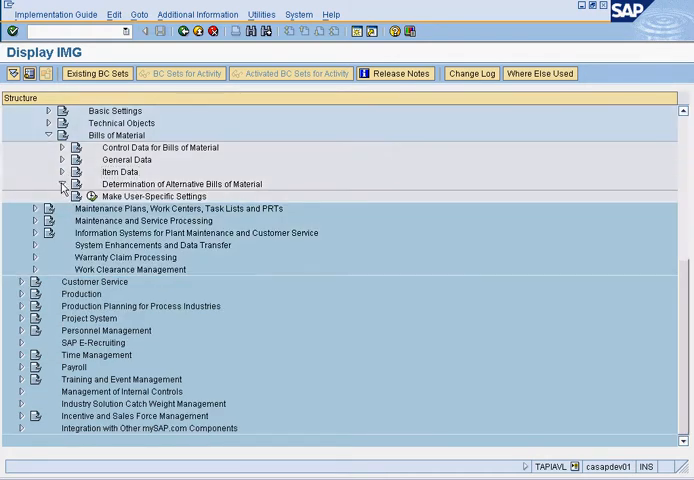
{"action": "left_click", "coordinate": [62, 183]}
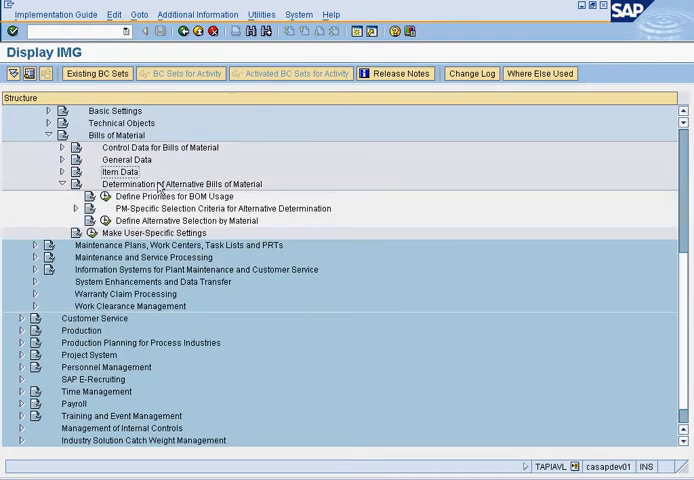
{"action": "left_click", "coordinate": [69, 183]}
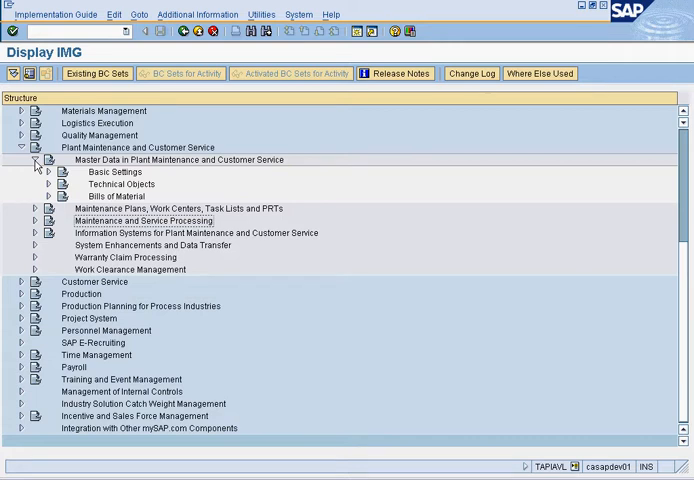
{"action": "mouse_move", "coordinate": [42, 221]}
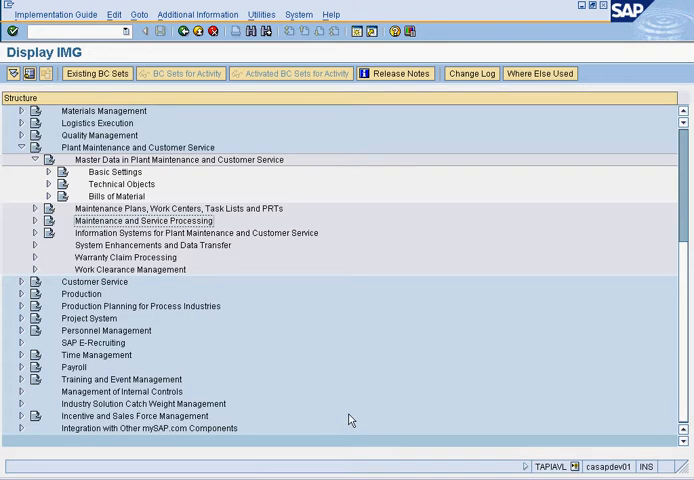
{"action": "mouse_move", "coordinate": [33, 232]}
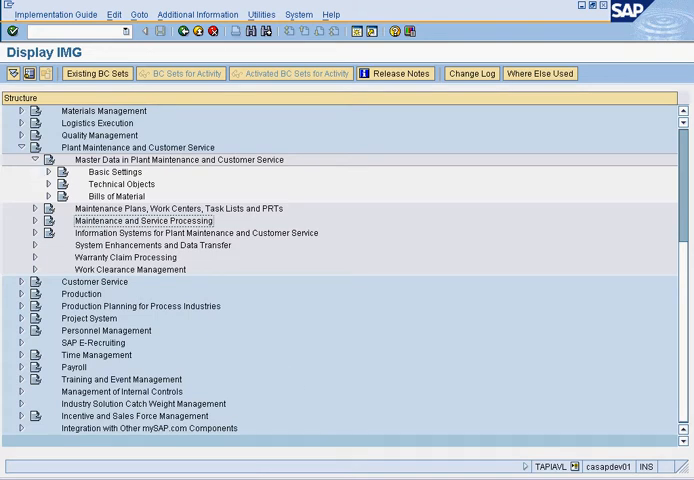
{"action": "left_click", "coordinate": [60, 185]}
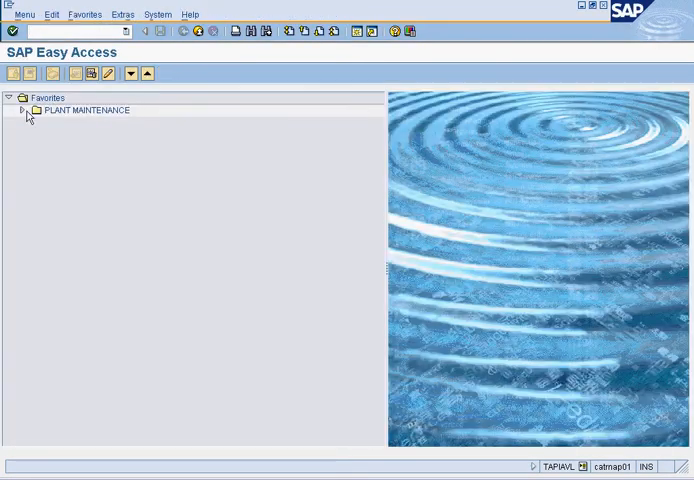
Expand the Plant Maintenance favorites and the BOM folder to list equipment and material BOM transactions.
{"action": "left_click", "coordinate": [22, 110]}
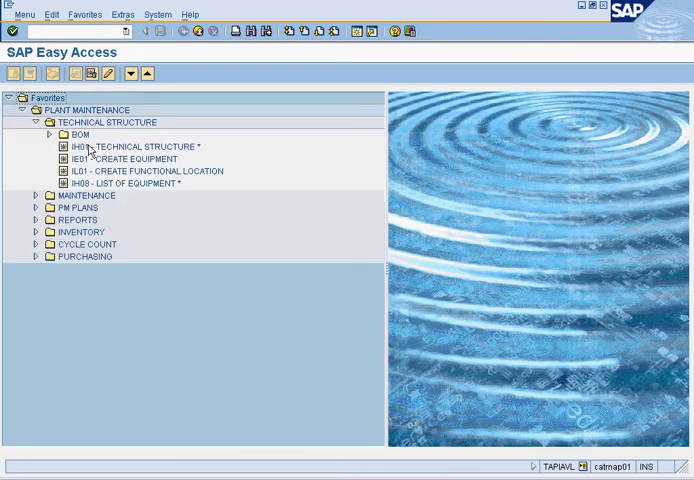
{"action": "left_click", "coordinate": [50, 133]}
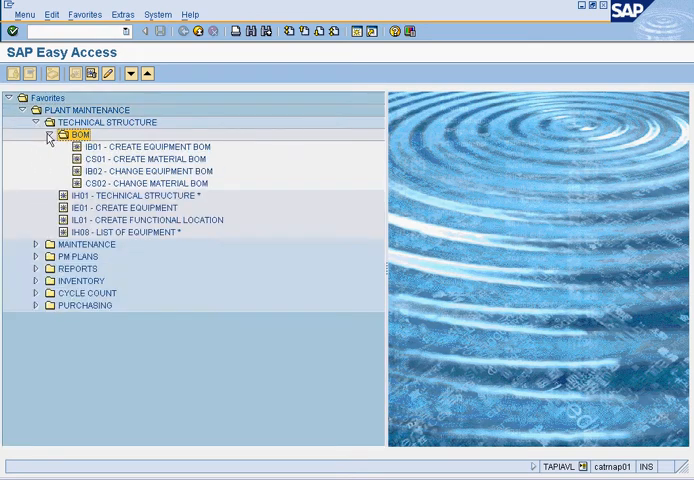
{"action": "left_click", "coordinate": [48, 134]}
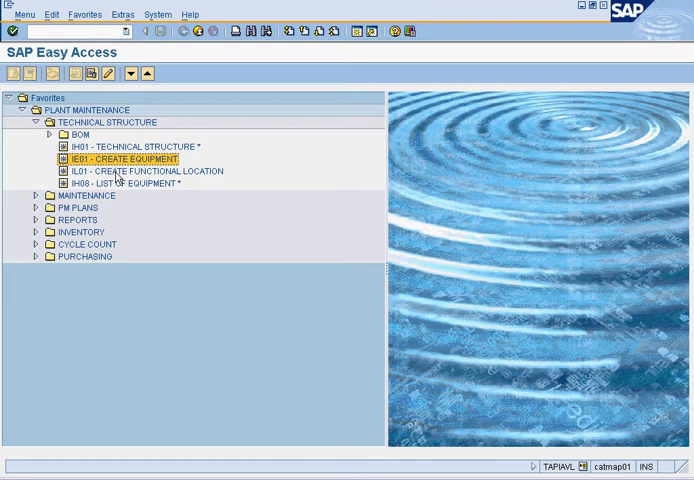
{"action": "left_click", "coordinate": [122, 146]}
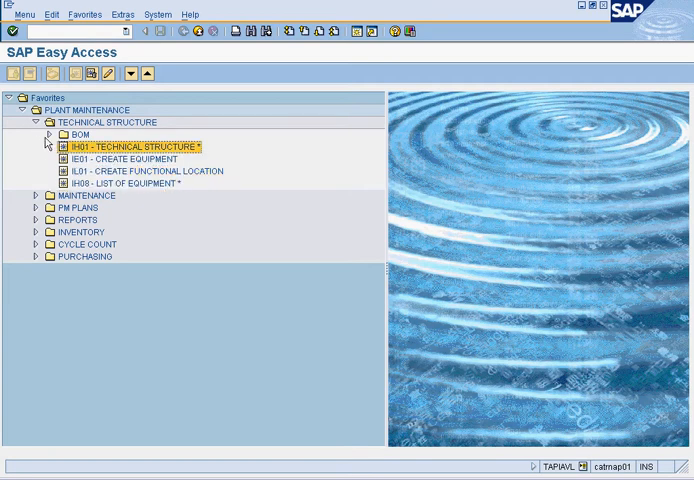
{"action": "left_click", "coordinate": [48, 134]}
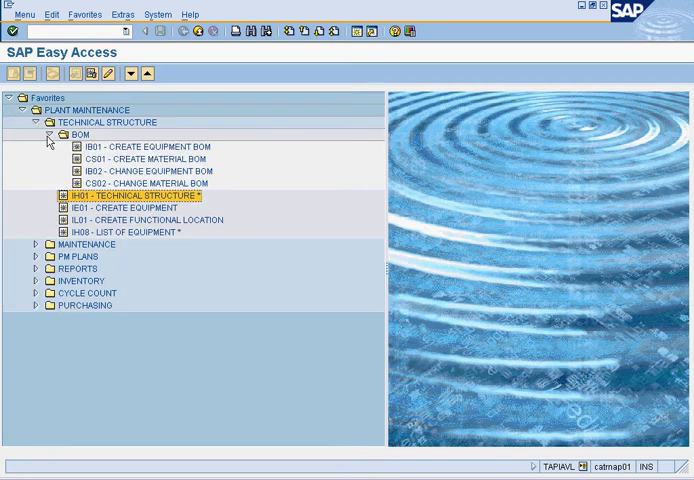